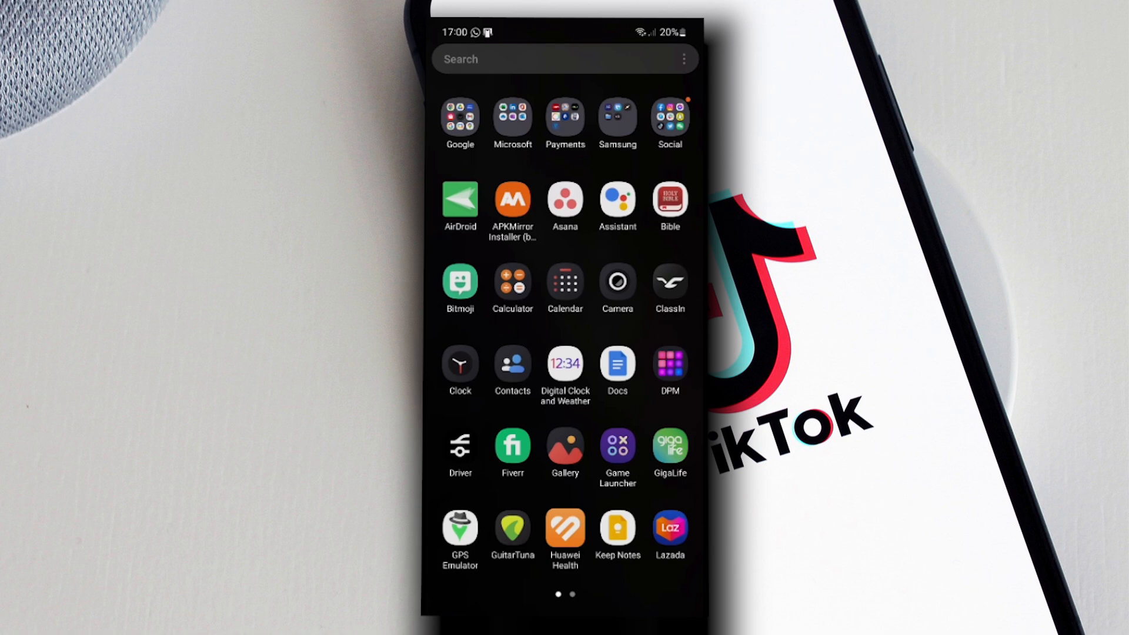
Launch TikTok from the Social apps folder and go to your profile page.
{"action": "left_click", "coordinate": [669, 118]}
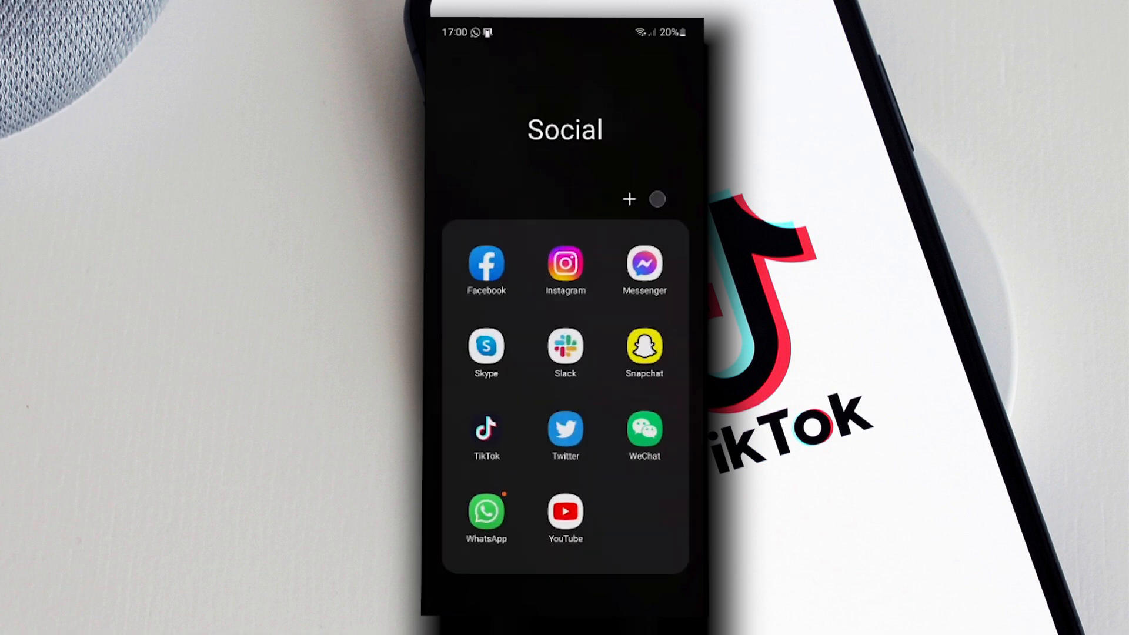
{"action": "left_click", "coordinate": [485, 430]}
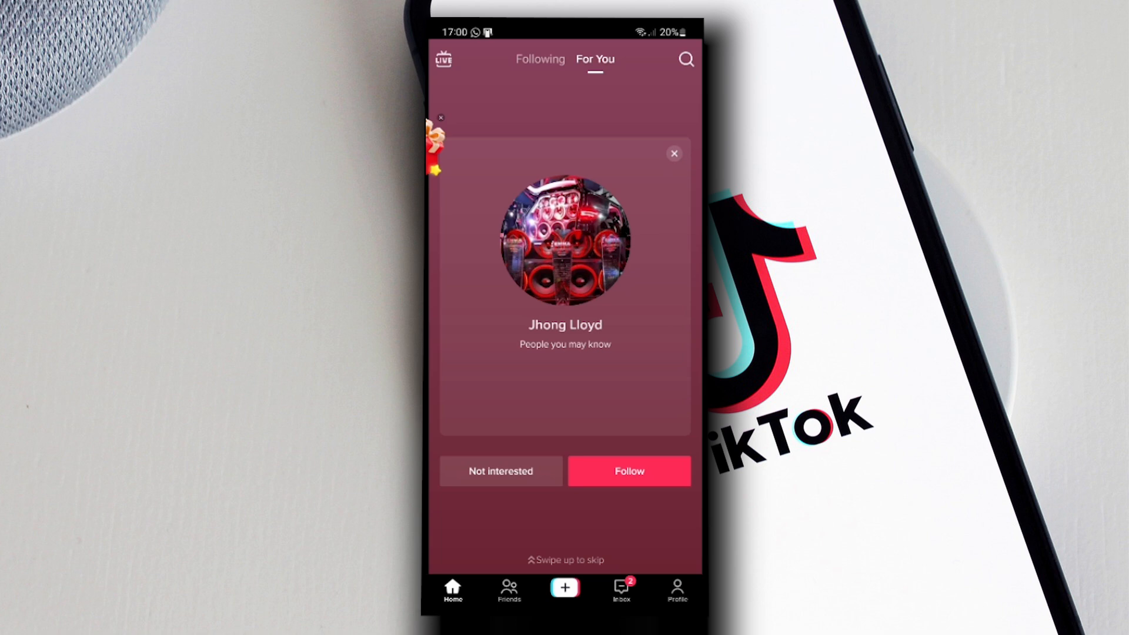
{"action": "left_click", "coordinate": [676, 589]}
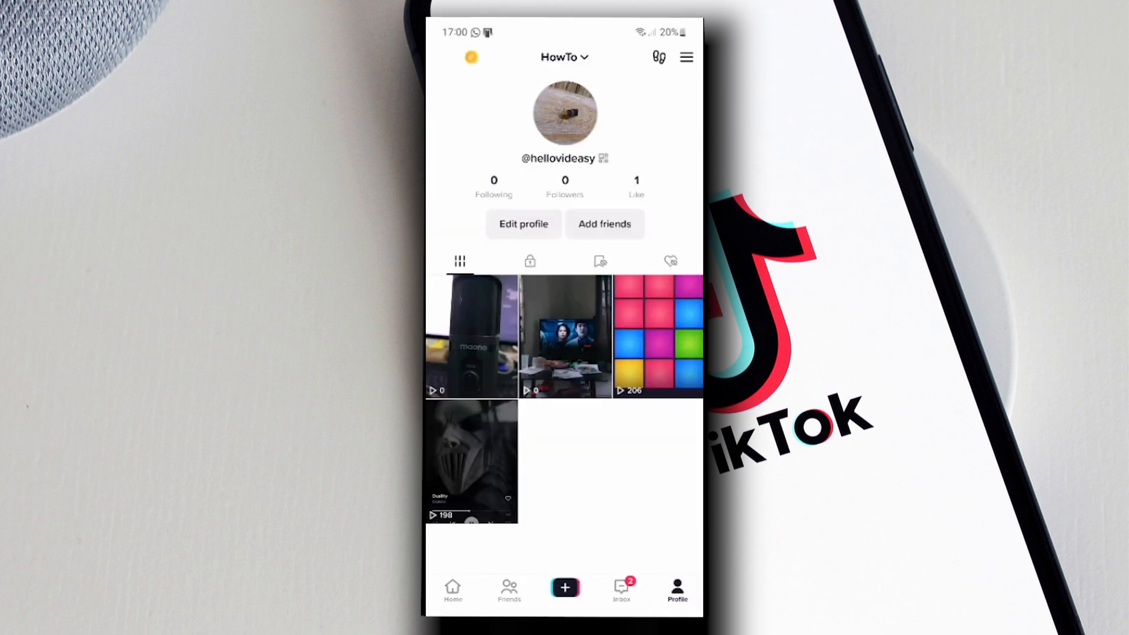
{"action": "left_click", "coordinate": [523, 224]}
{"action": "type", "text": "www.my"}
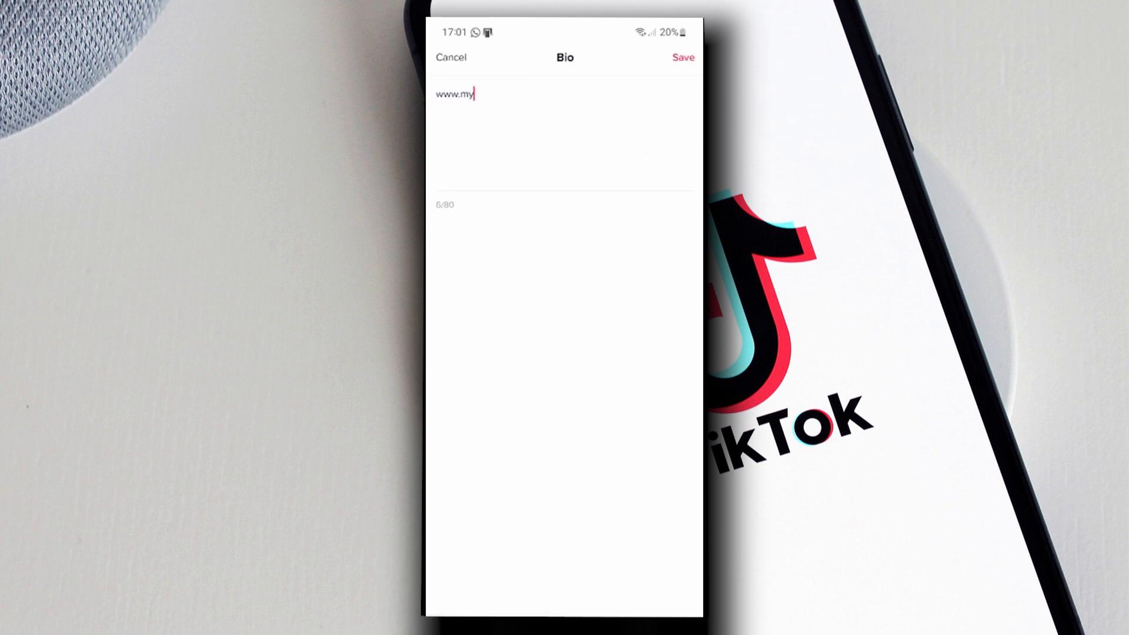
{"action": "type", "text": "website.com"}
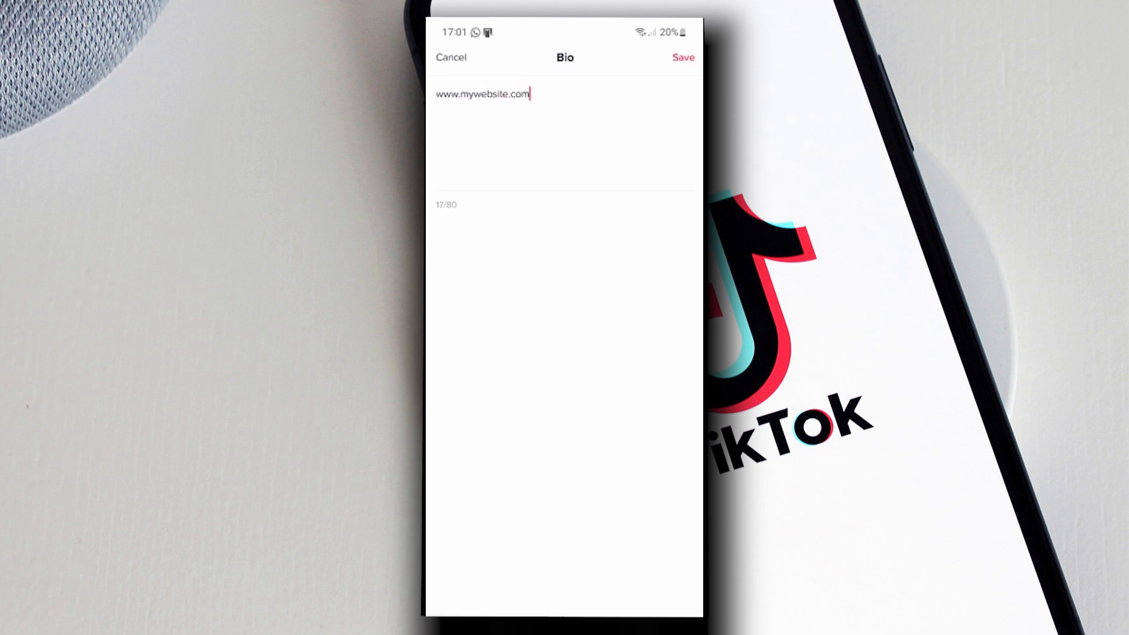
{"action": "left_click", "coordinate": [682, 57]}
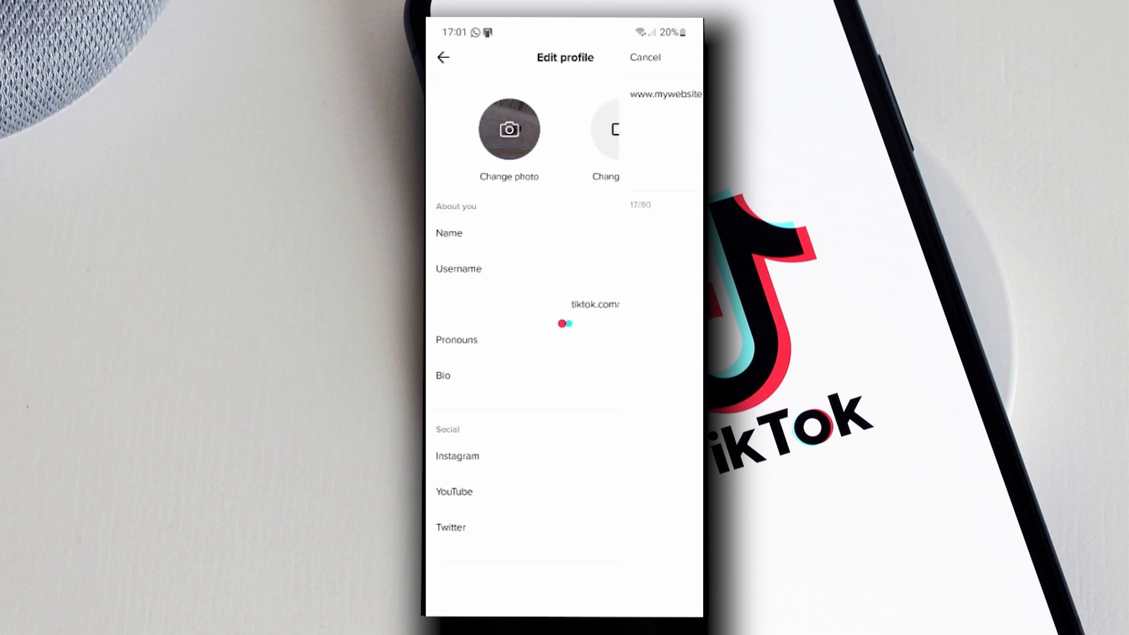